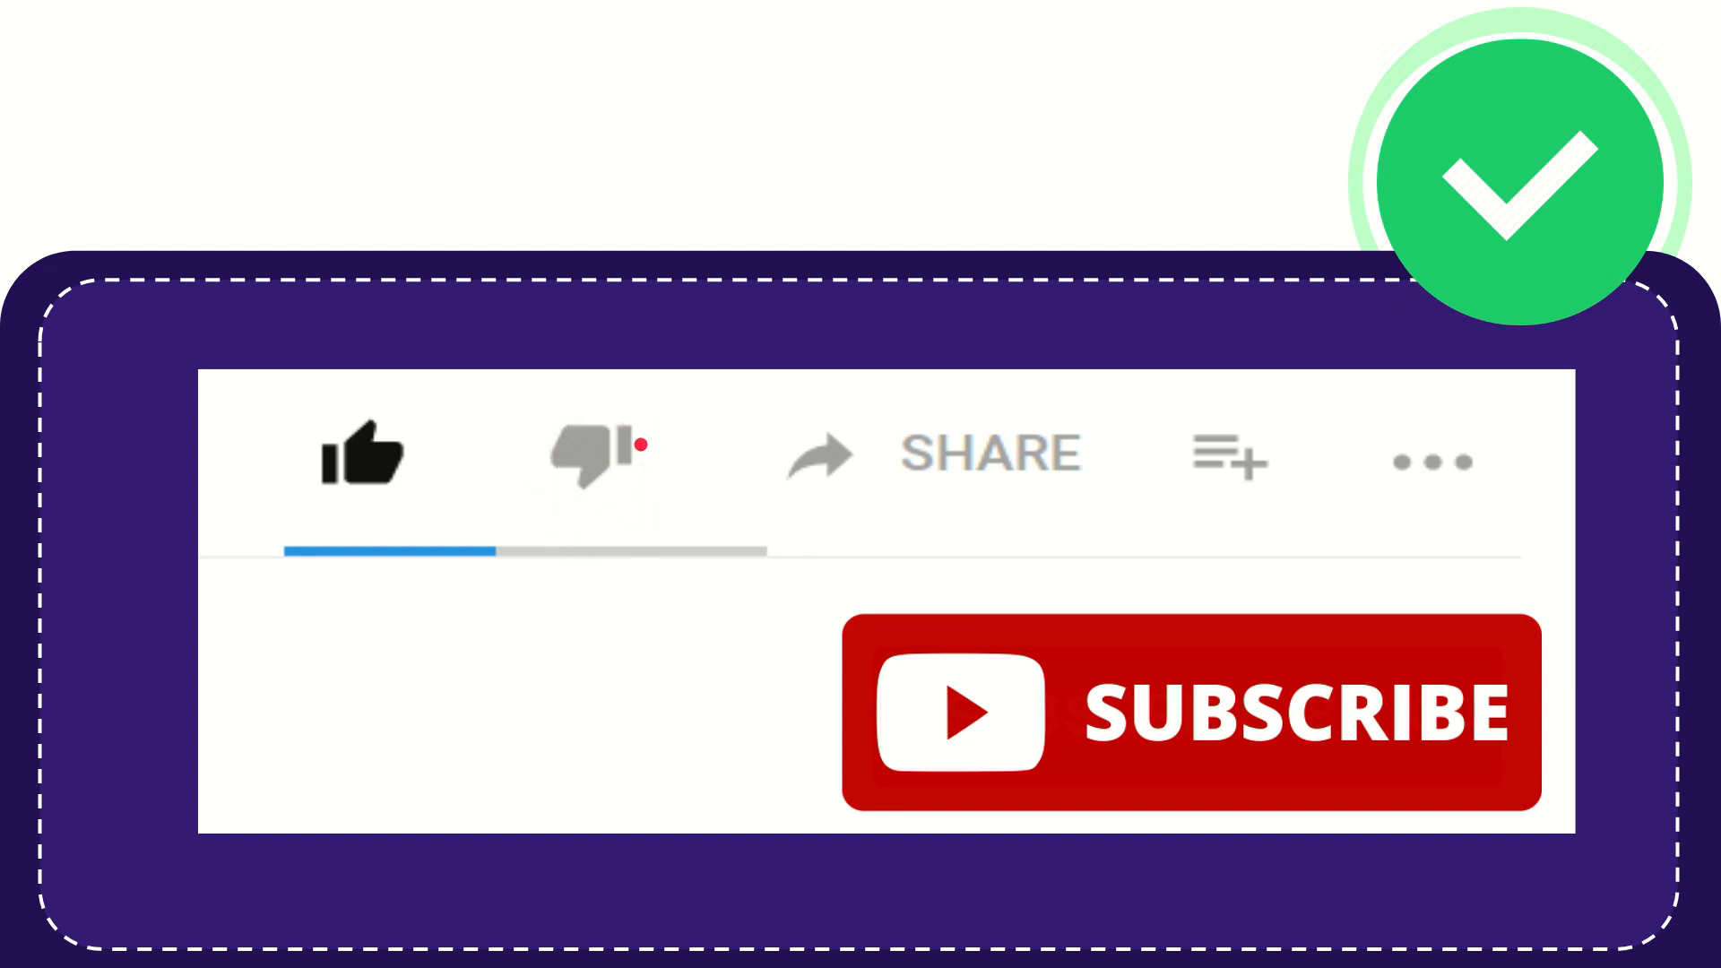
left_click(594, 465)
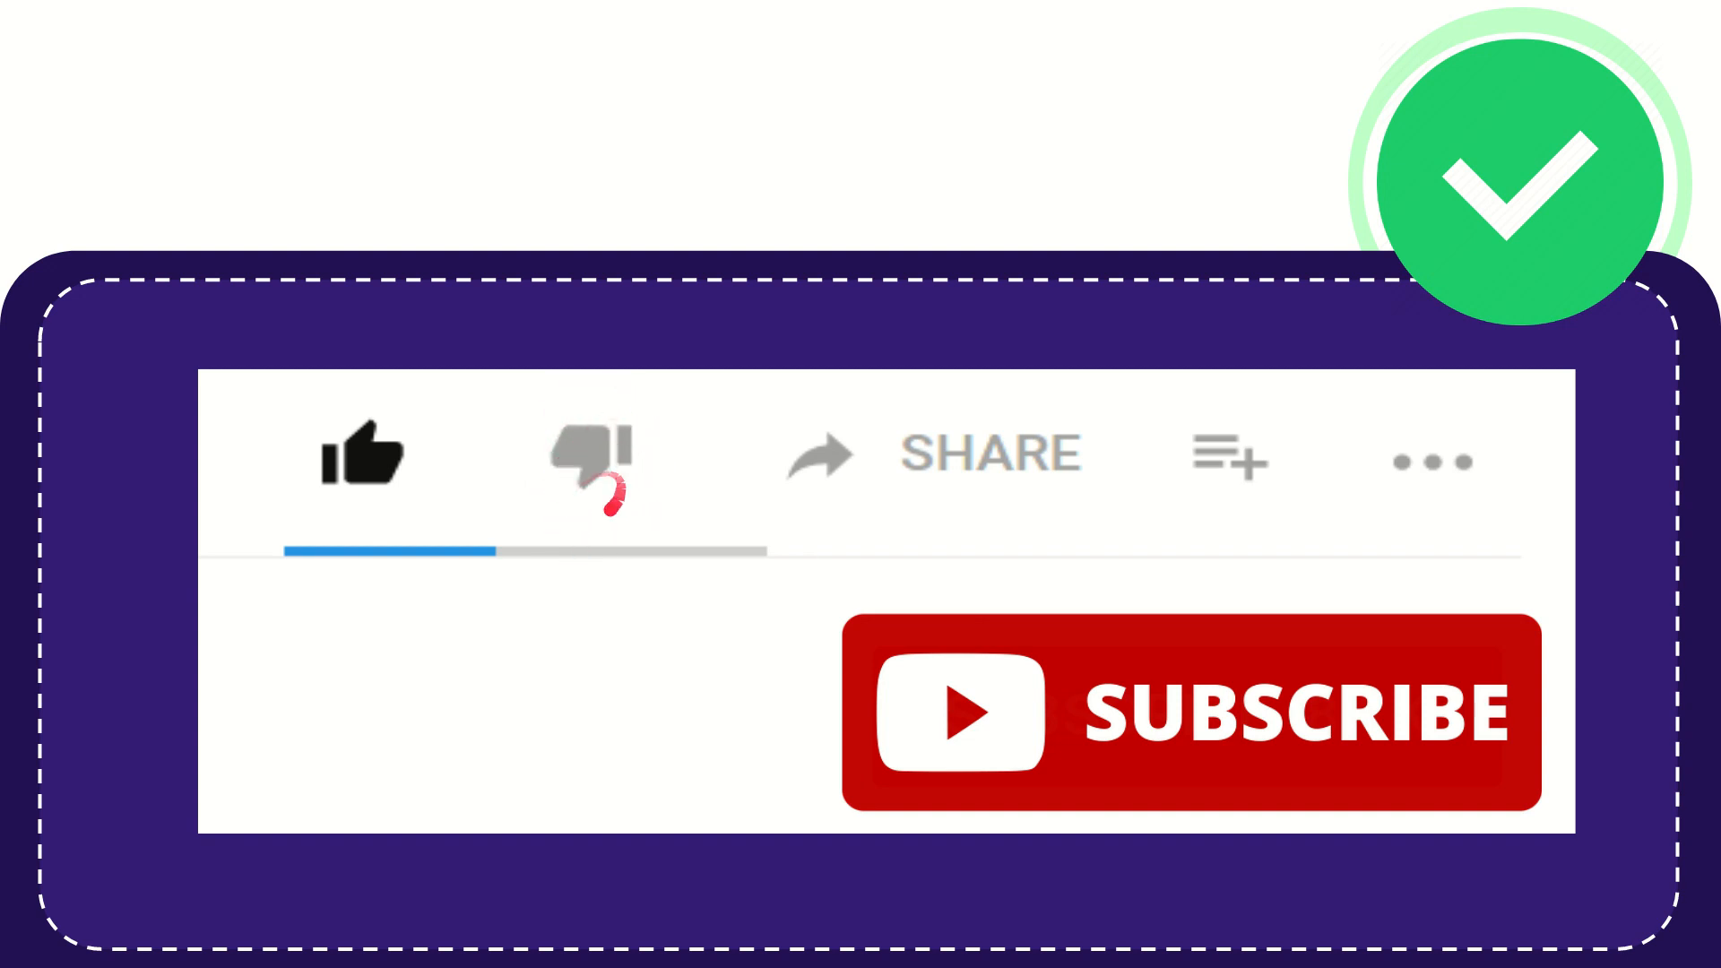